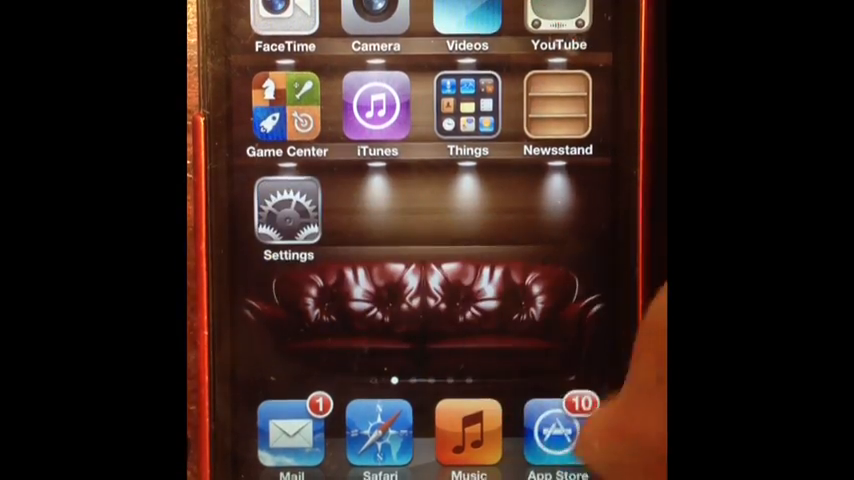
Navigate from the home screen through Settings and iCloud to the Storage & Backup page
left_click(288, 216)
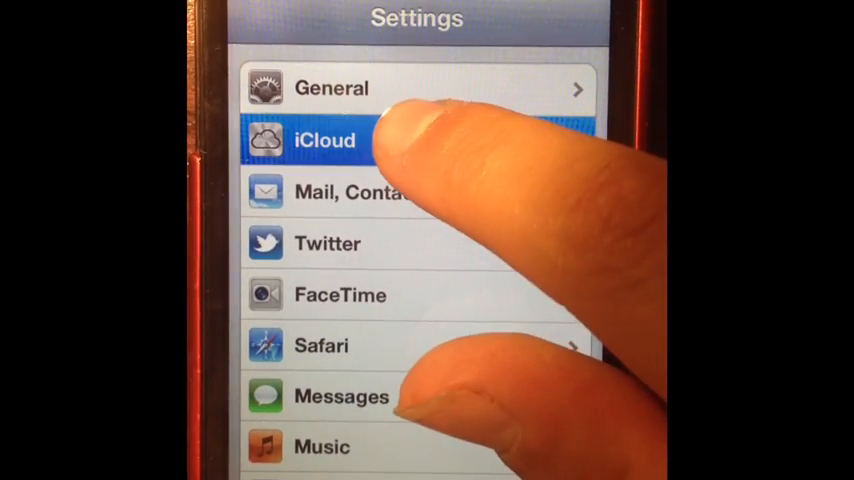
left_click(324, 140)
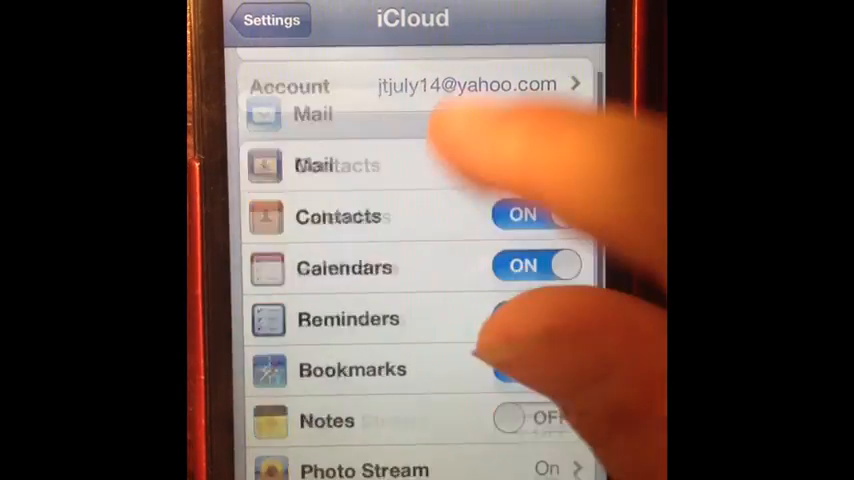
scroll("down", 3)
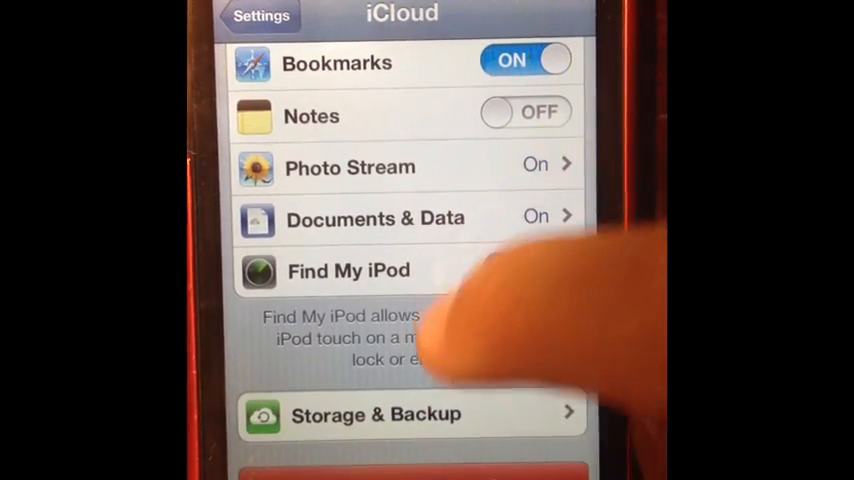
left_click(376, 414)
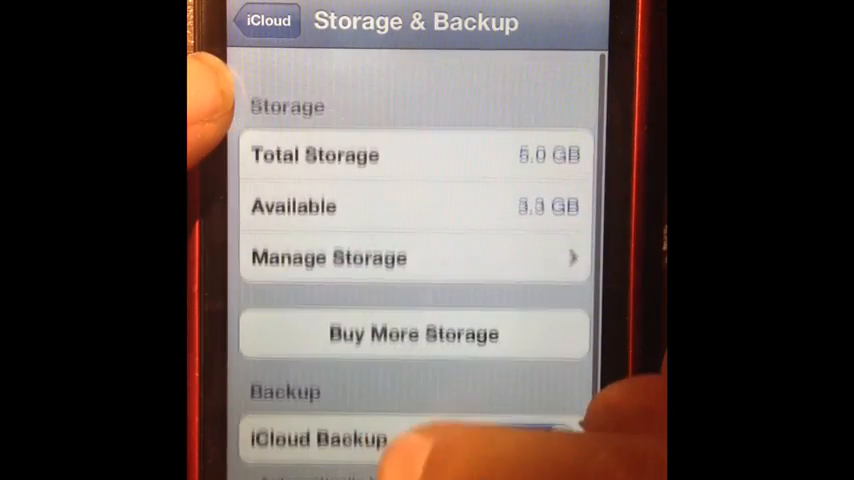
left_click(532, 416)
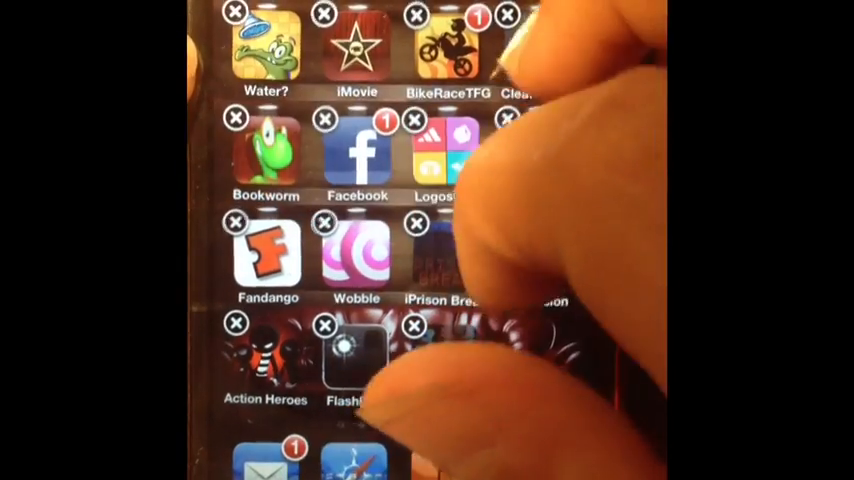
Remove Bookworm via its X badge and confirm deleting the app and its data
left_click(236, 116)
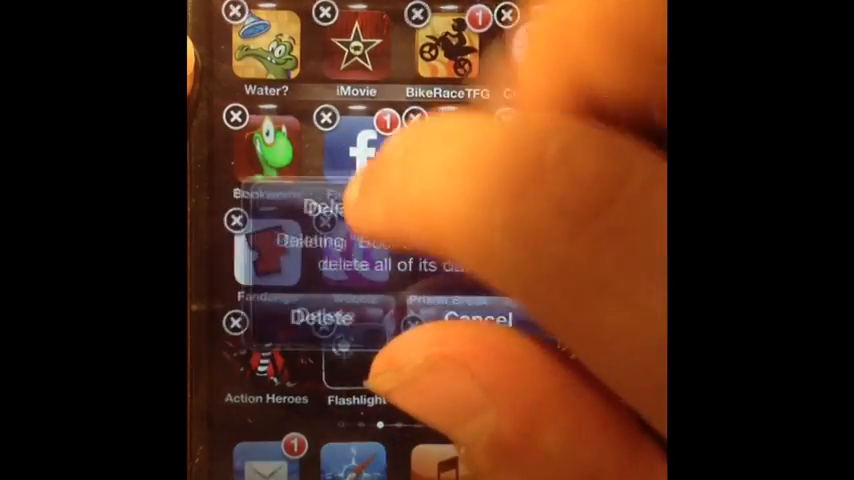
left_click(478, 316)
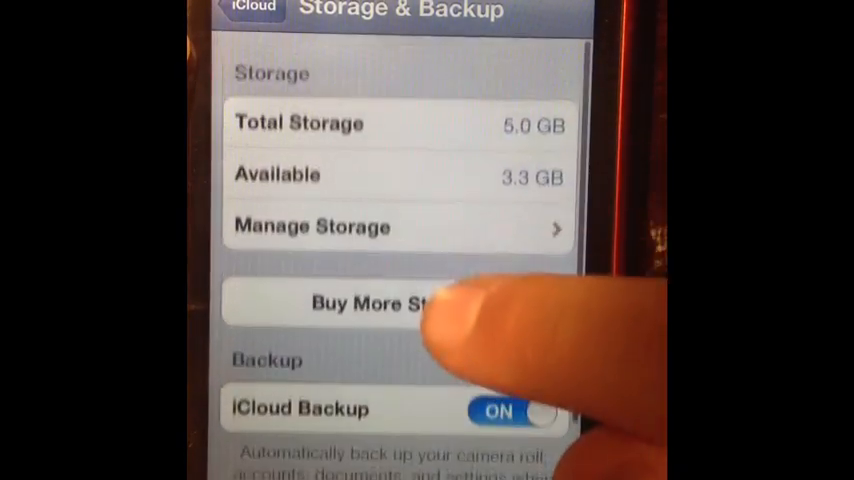
Back out of Storage & Backup, revisit the iCloud settings, then return to the home screen
left_click(252, 12)
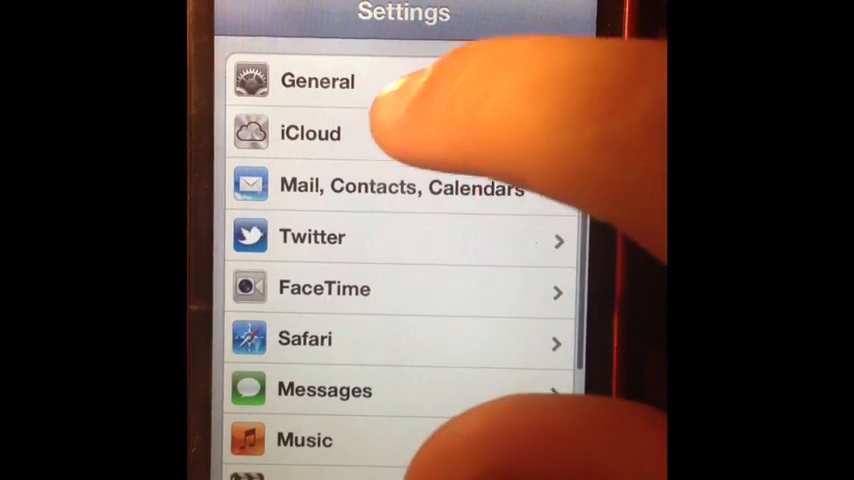
left_click(308, 132)
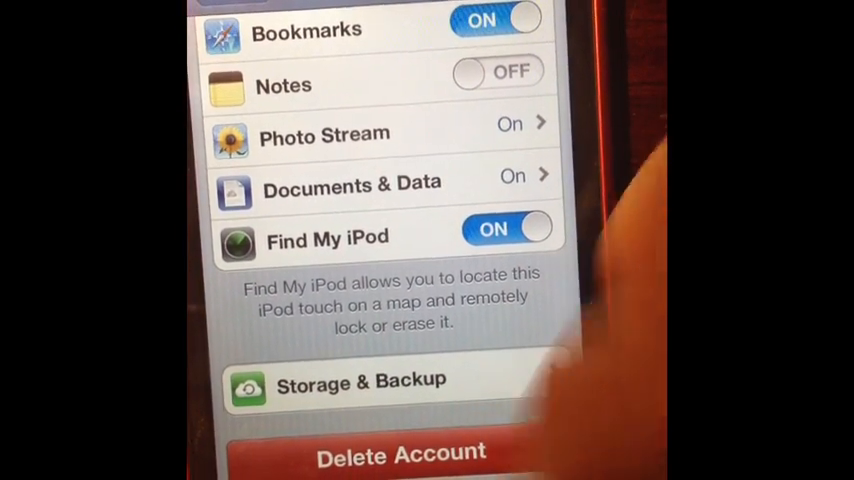
key("home")
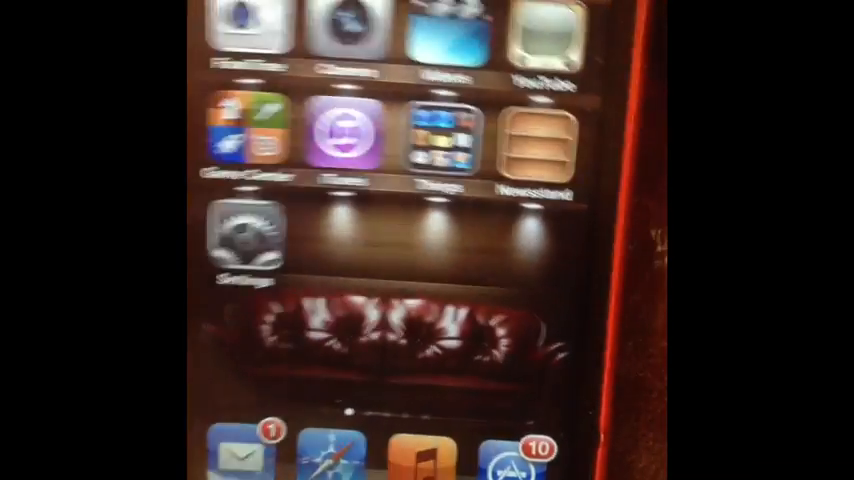